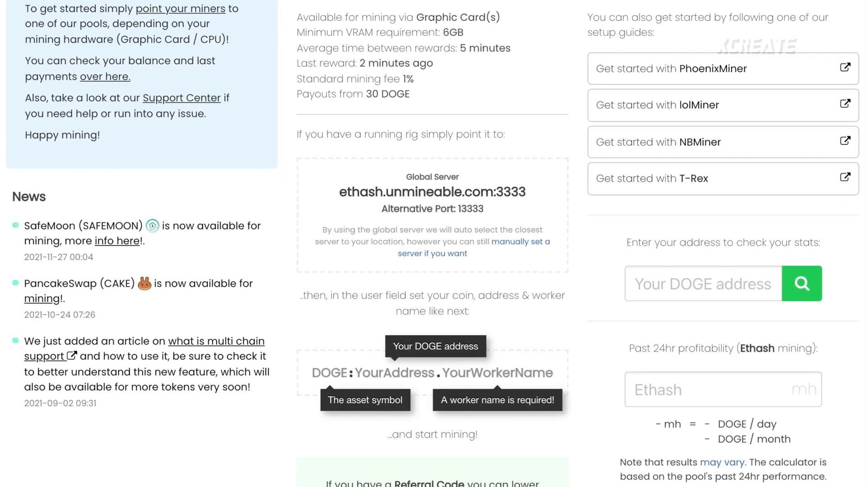
pyautogui.scroll(-3)
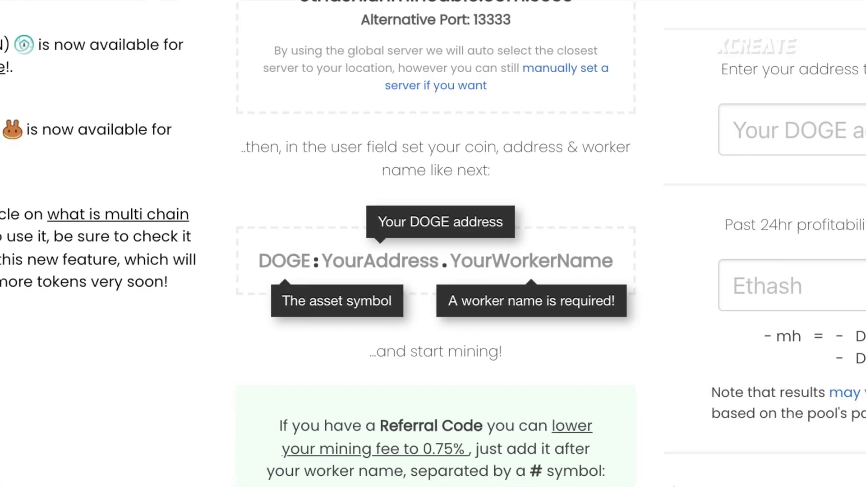